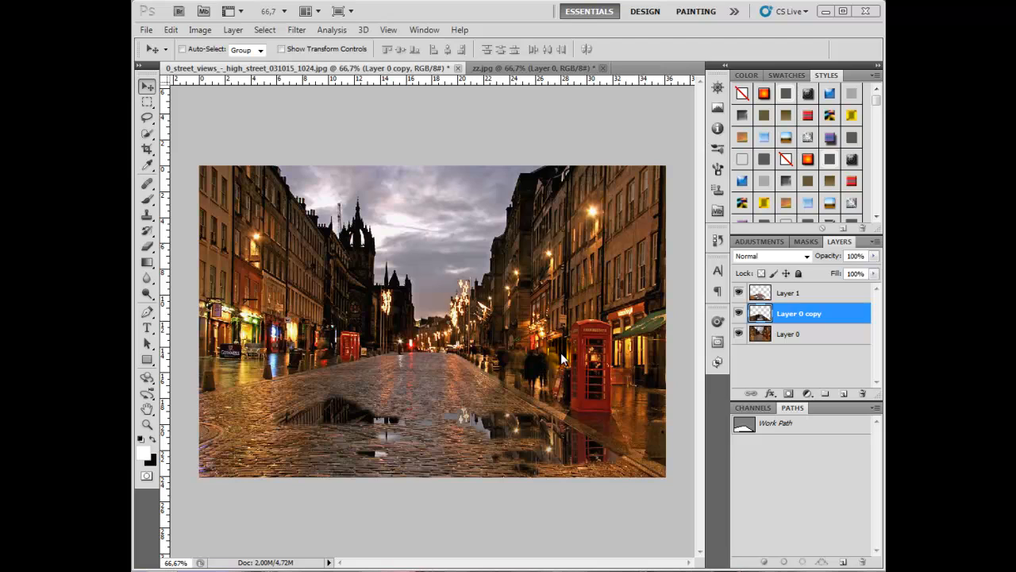
Delete the earlier puddle layers, Layer 1 and Layer 0 copy, keeping only Layer 0
click(399, 431)
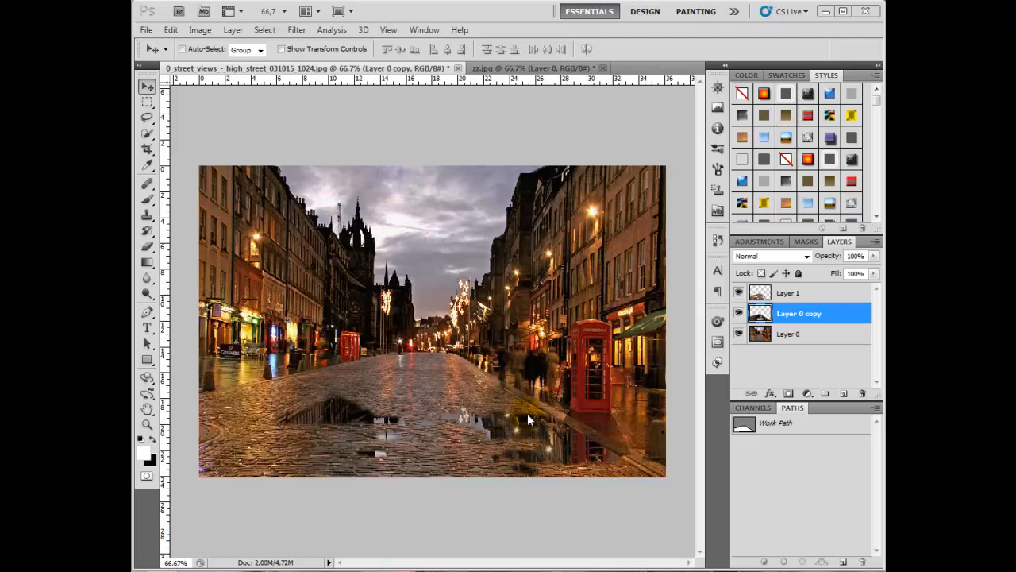
mouse_move(535, 433)
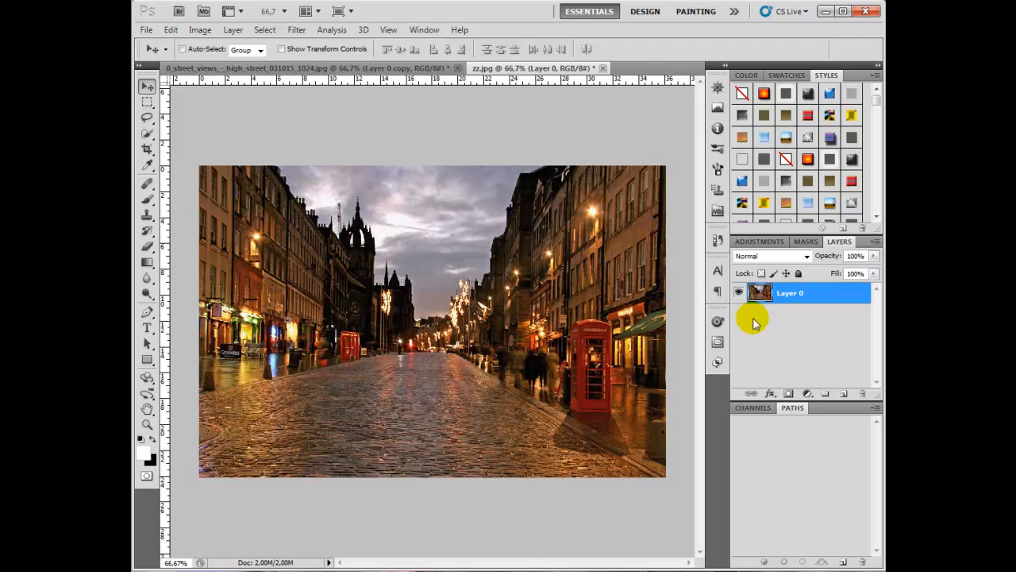
Duplicate the street layer, trace the cobbled road with a Pen path, and choose Make Selection
key(ctrl+j)
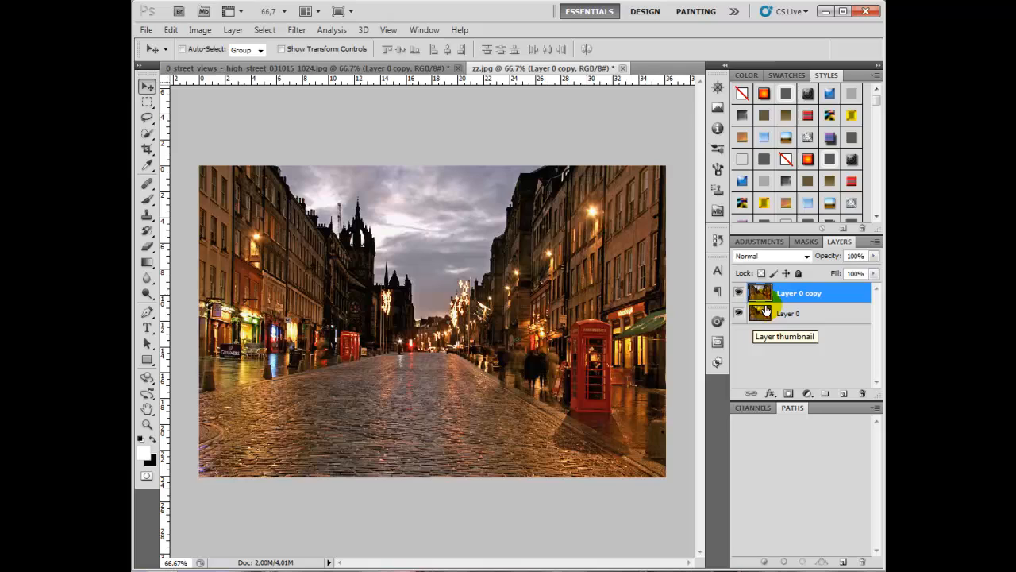
click(147, 311)
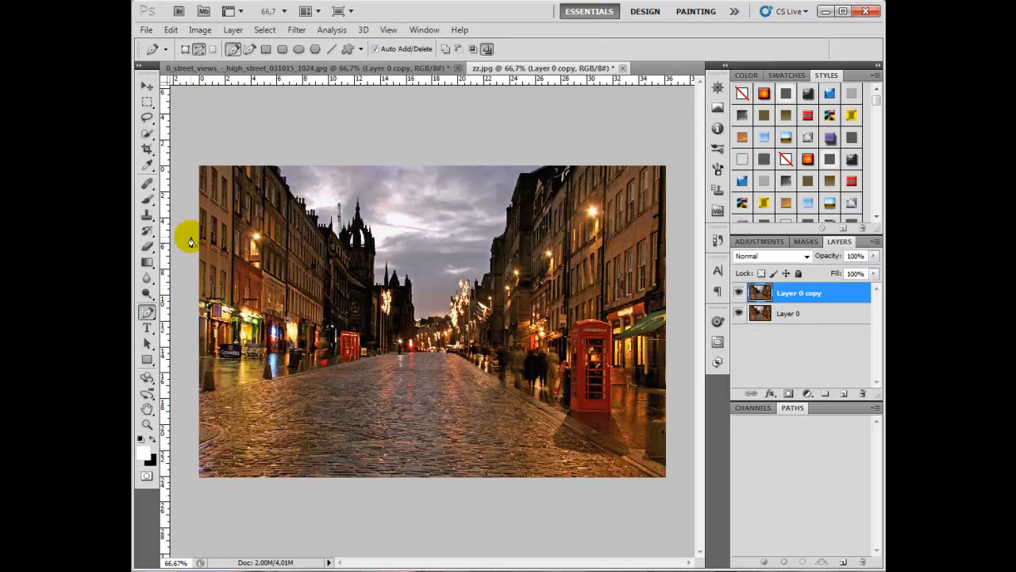
mouse_move(279, 449)
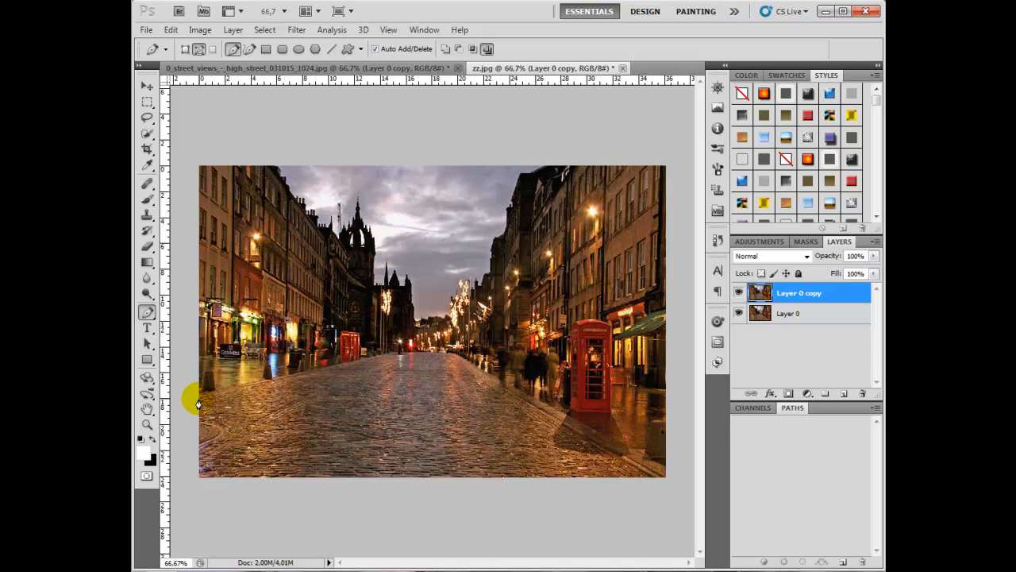
click(383, 358)
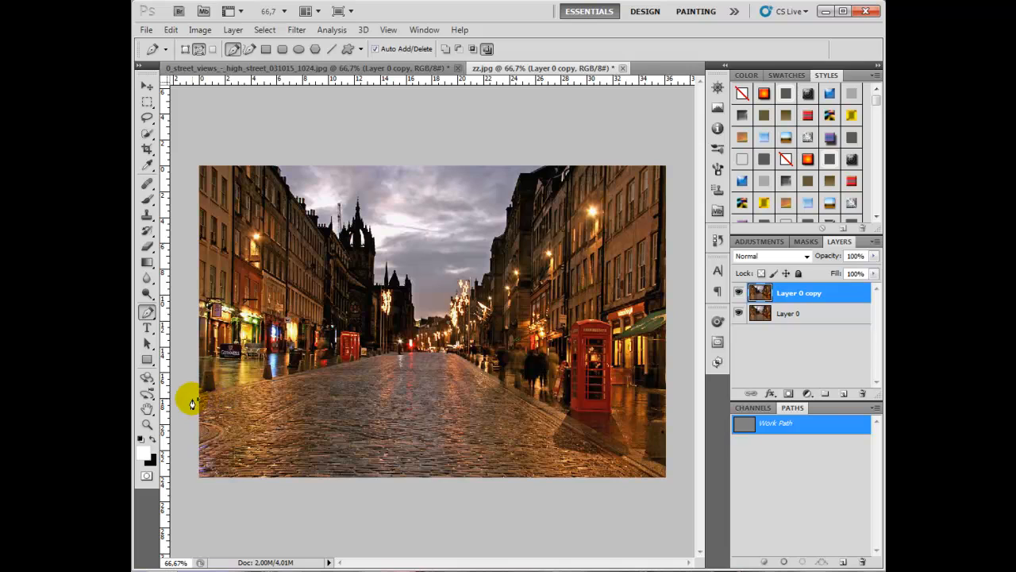
mouse_move(389, 357)
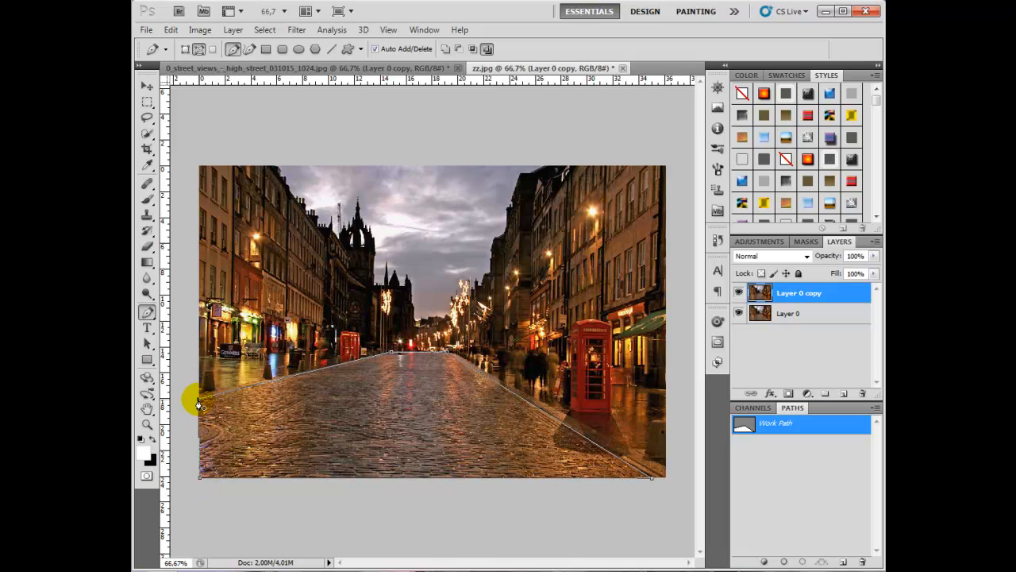
right_click(199, 405)
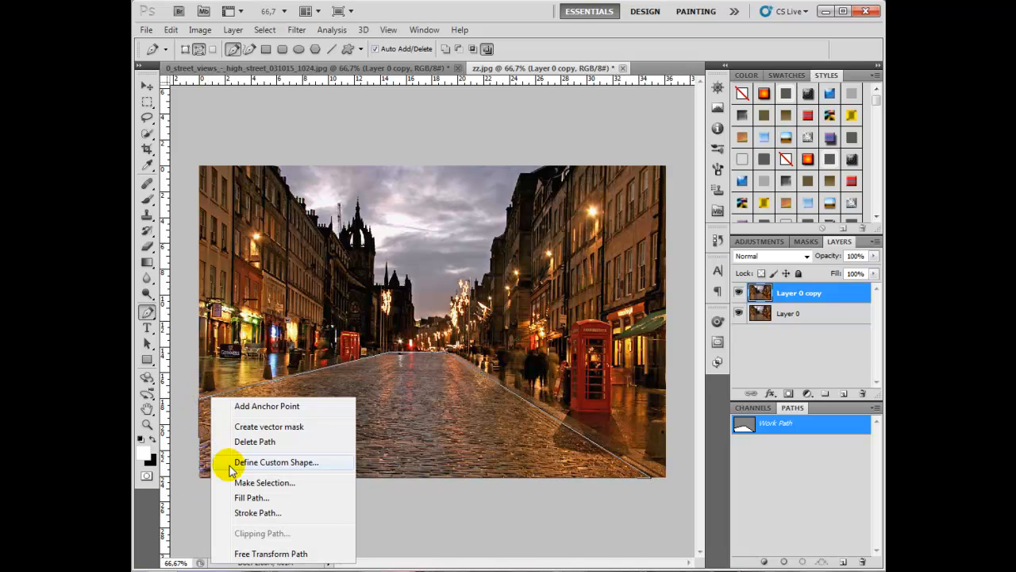
click(264, 482)
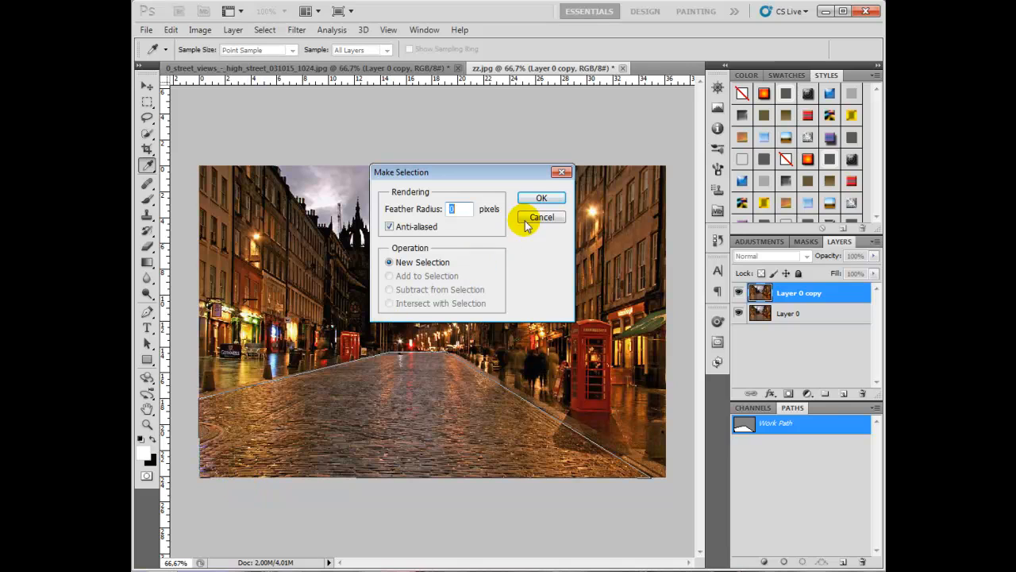
Confirm the road selection, add a layer mask to the duplicate, and unlink the mask
click(541, 198)
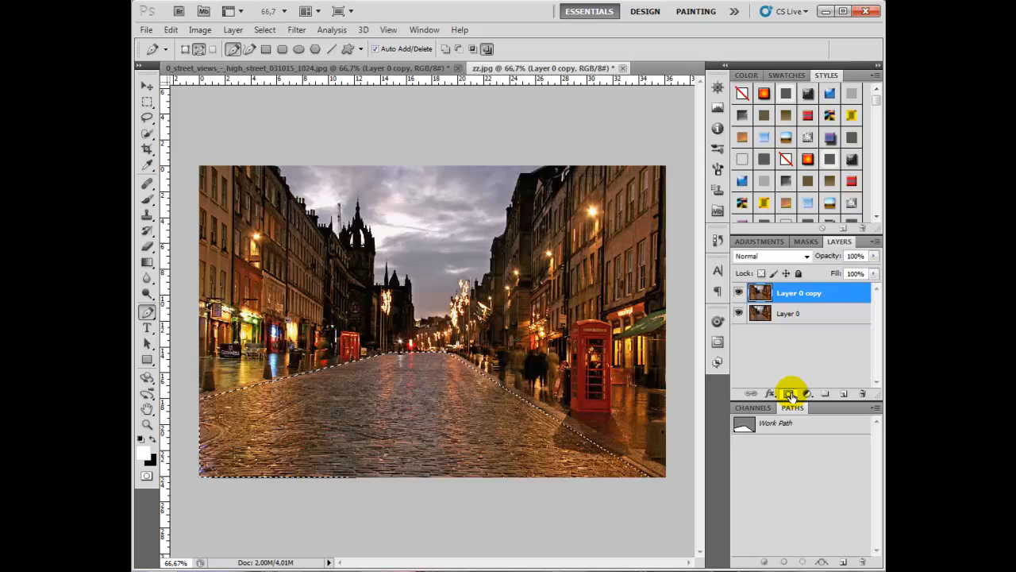
click(790, 393)
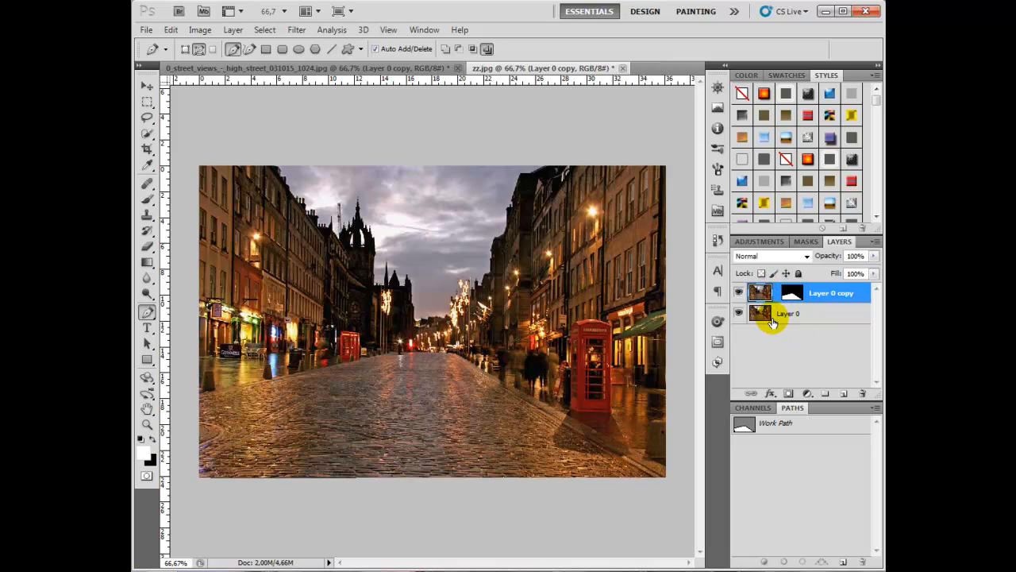
click(170, 30)
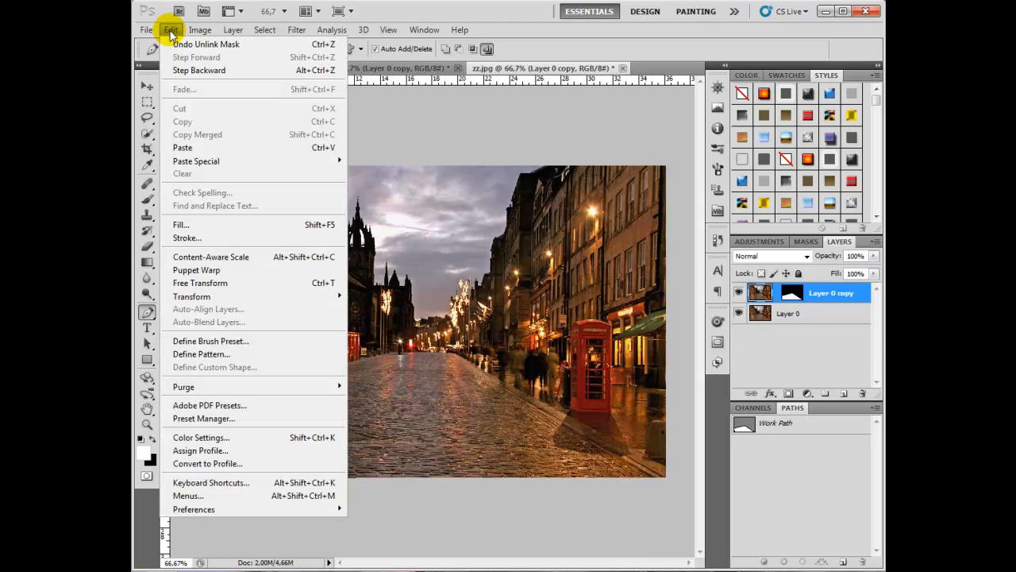
mouse_move(191, 296)
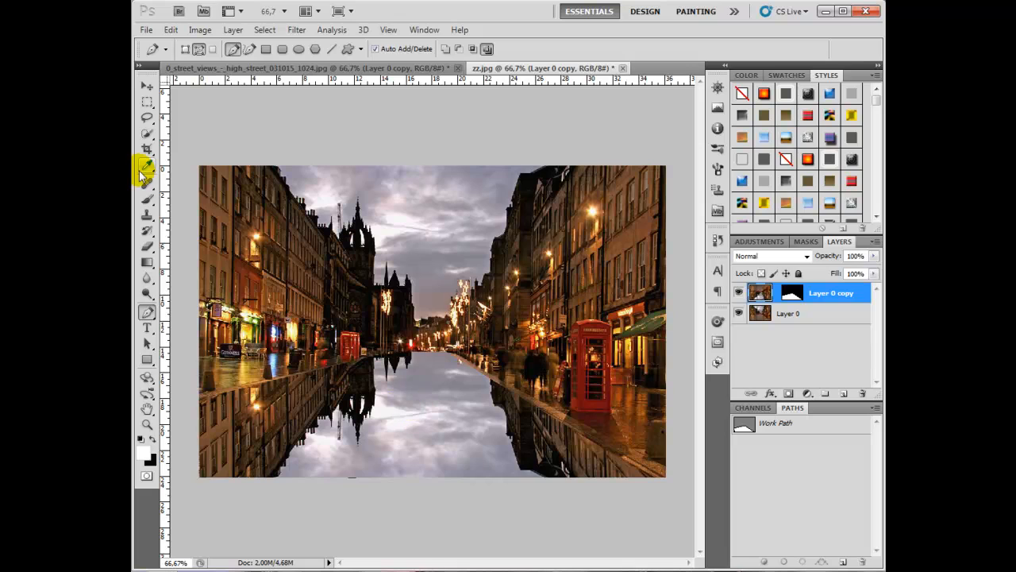
Align the flipped layer with the Move tool, then add a new layer, Layer 1
click(147, 86)
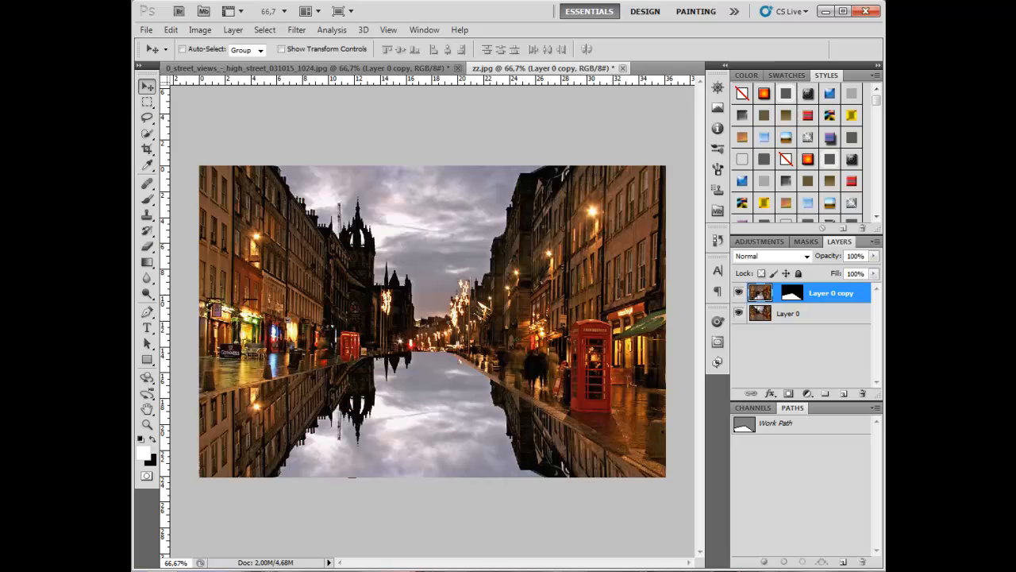
mouse_move(238, 188)
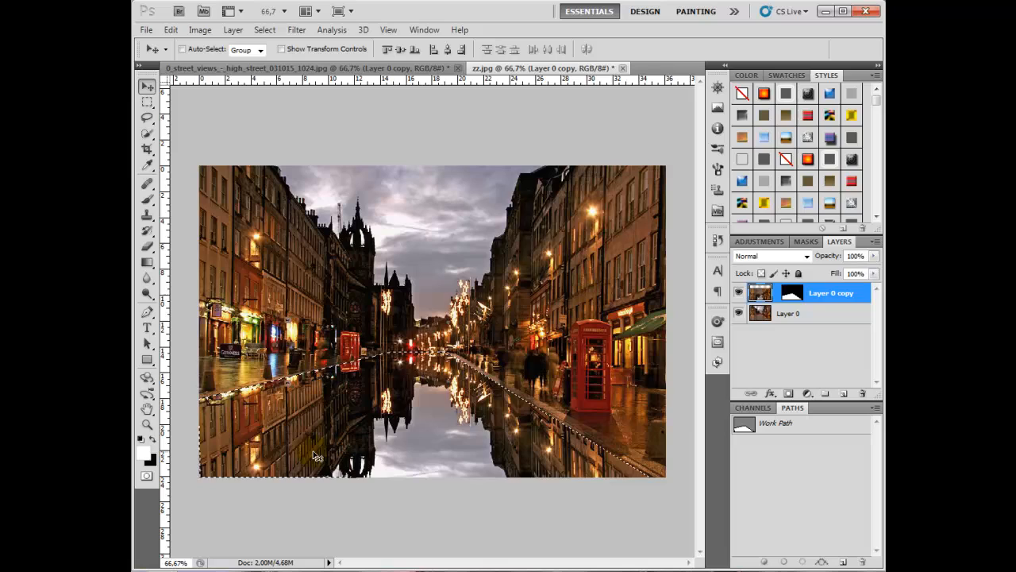
click(790, 313)
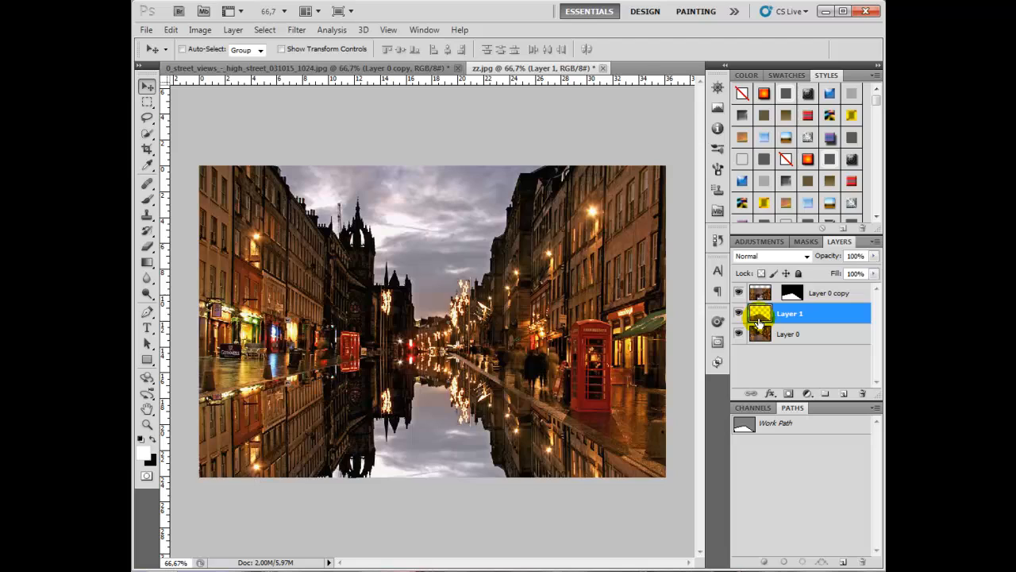
mouse_move(759, 333)
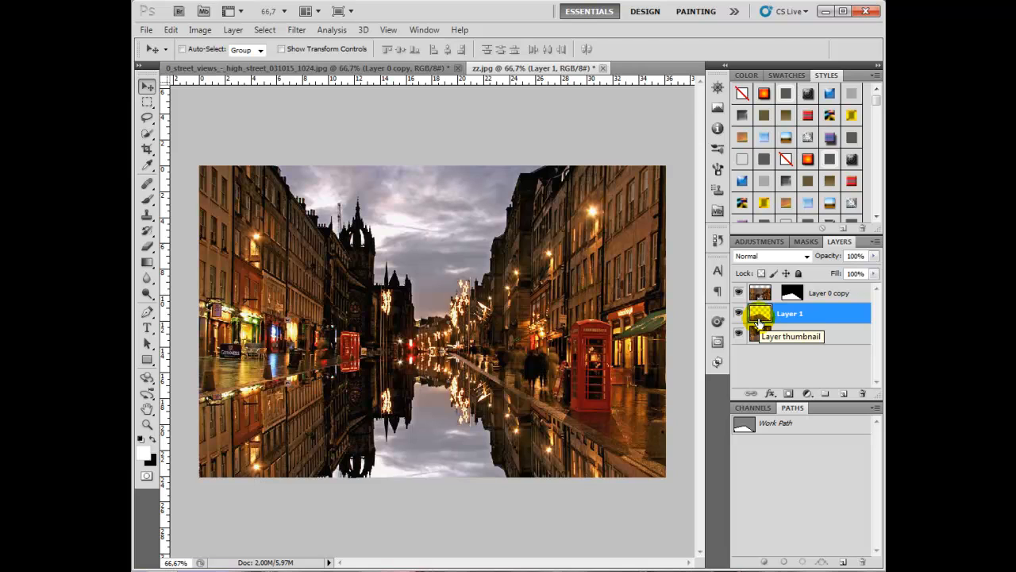
click(828, 293)
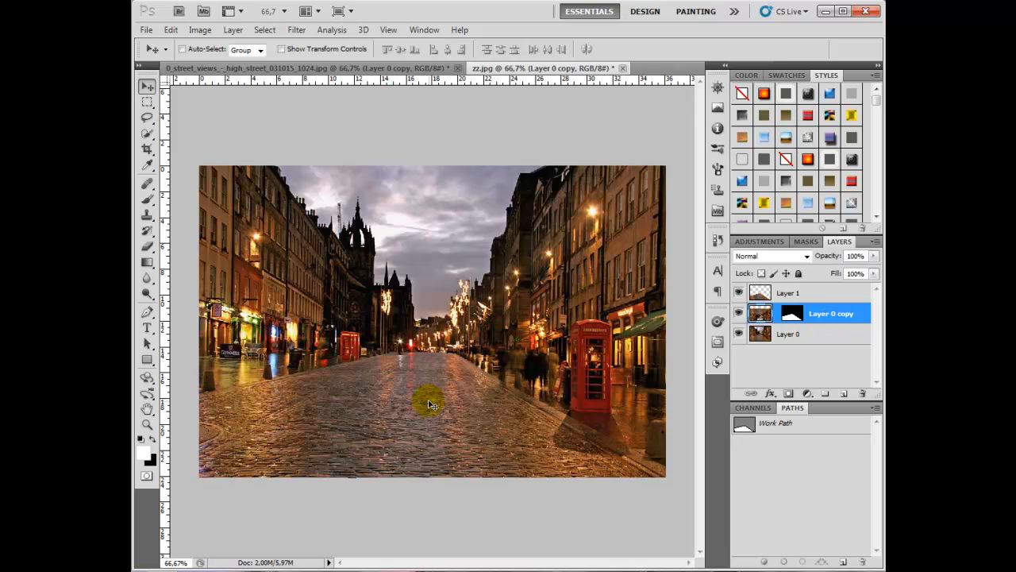
mouse_move(177, 293)
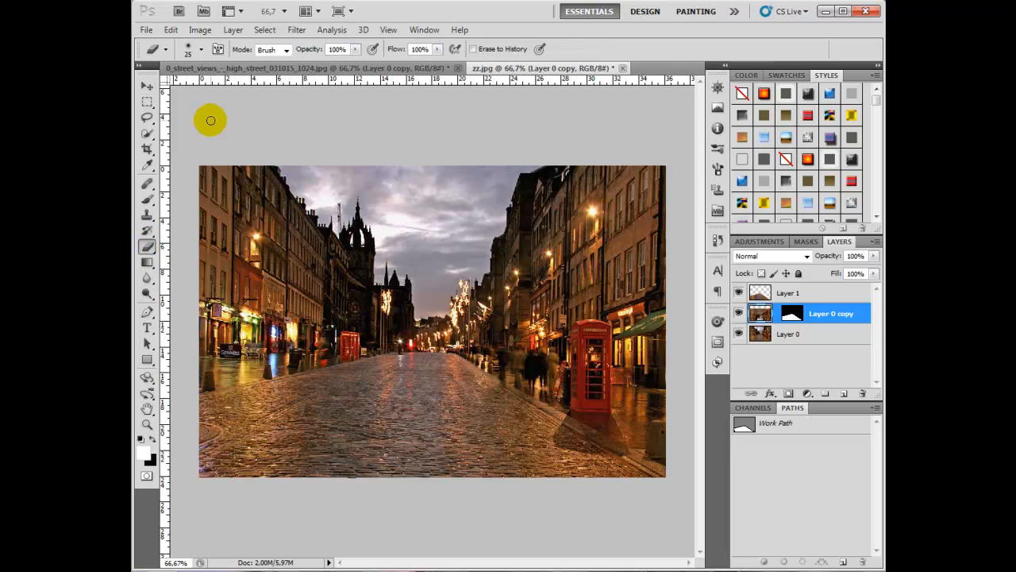
mouse_move(221, 166)
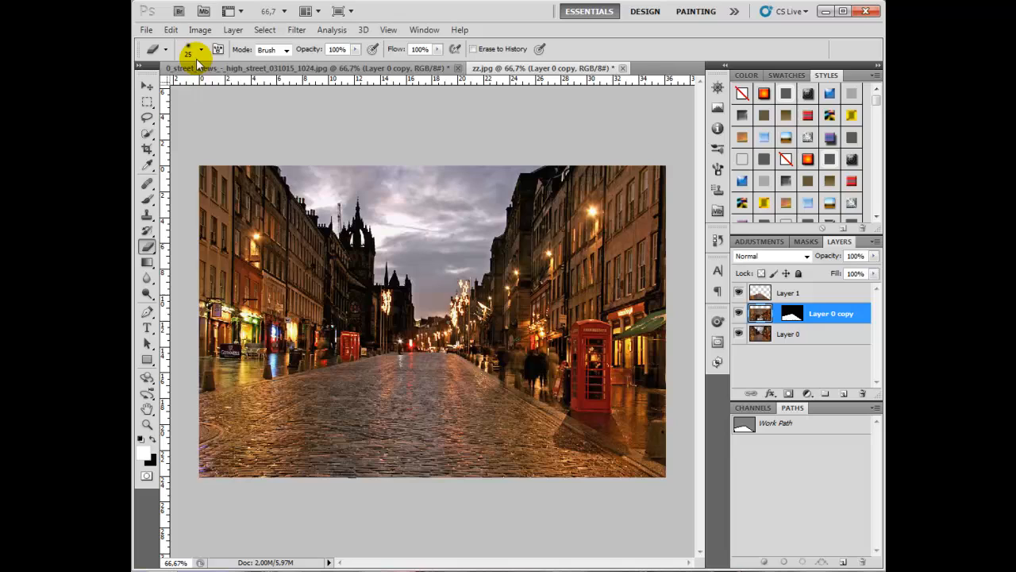
Resize the eraser brush and erase puddle patches across the lower cobbled street
click(204, 48)
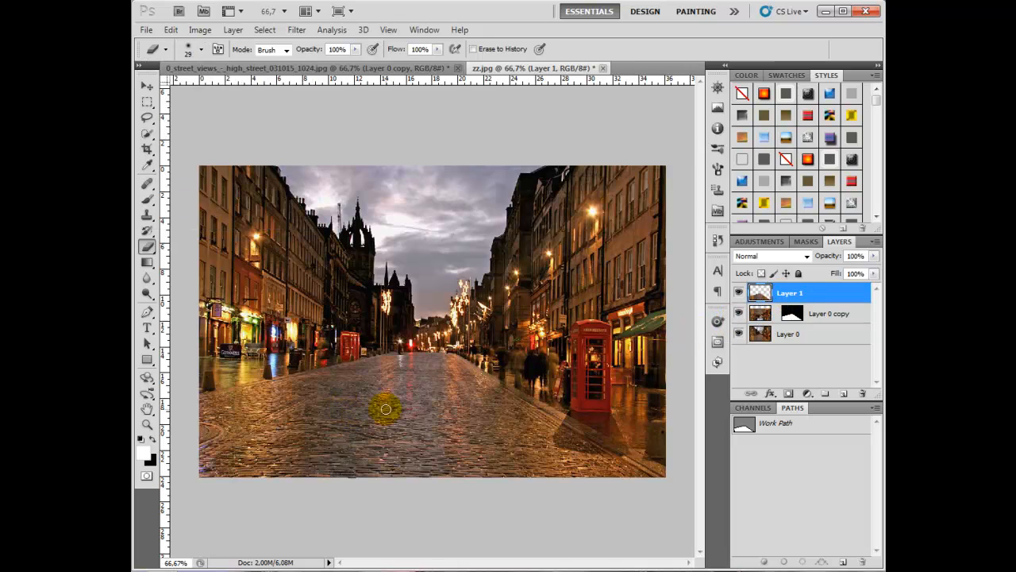
drag(385, 409, 326, 409)
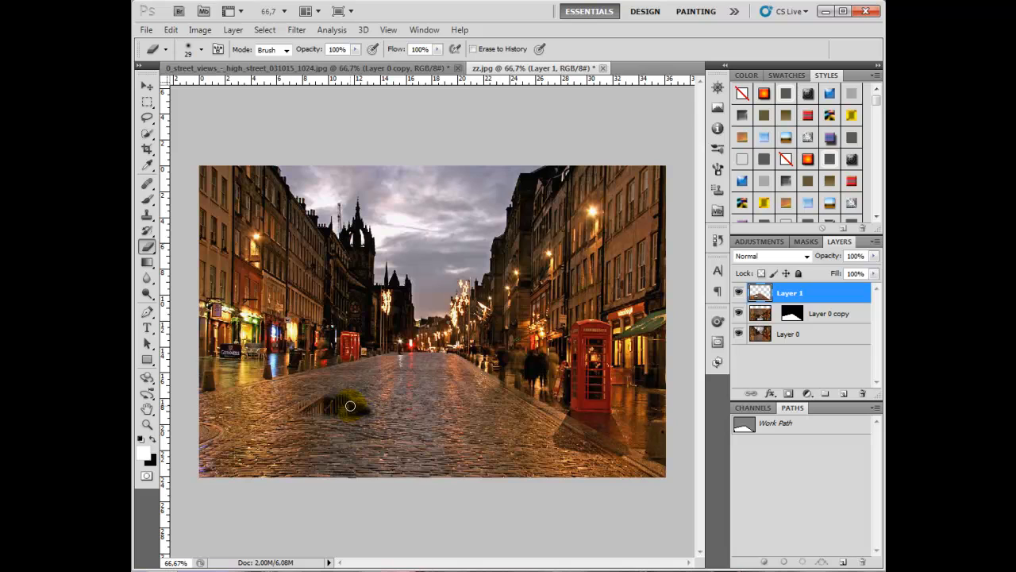
drag(350, 405, 374, 411)
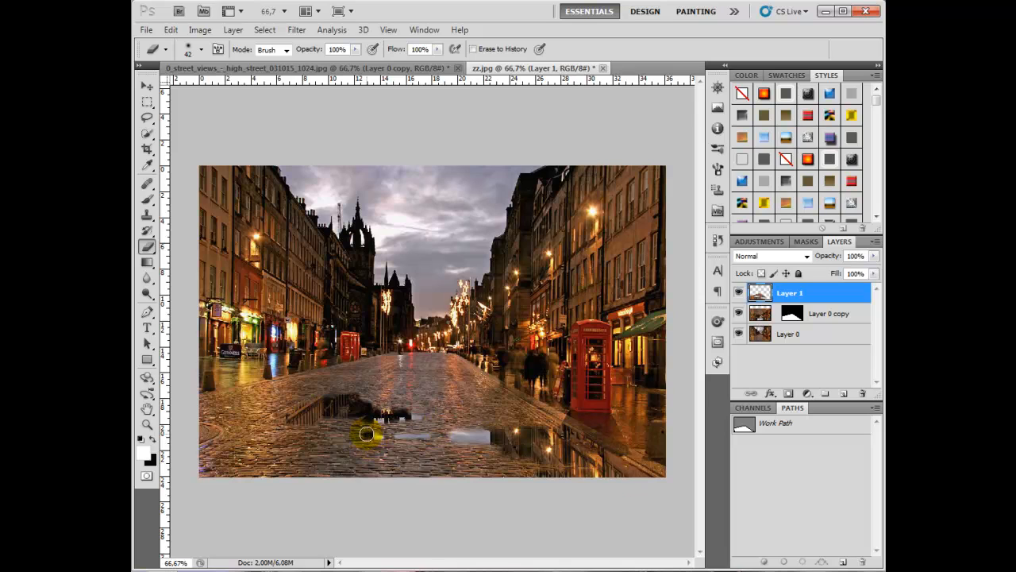
mouse_move(576, 448)
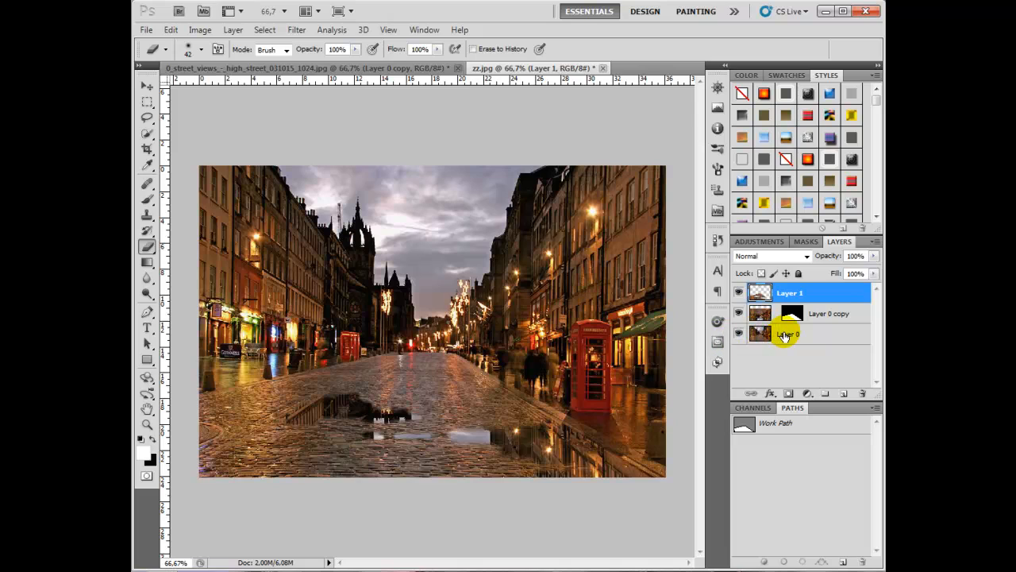
click(794, 333)
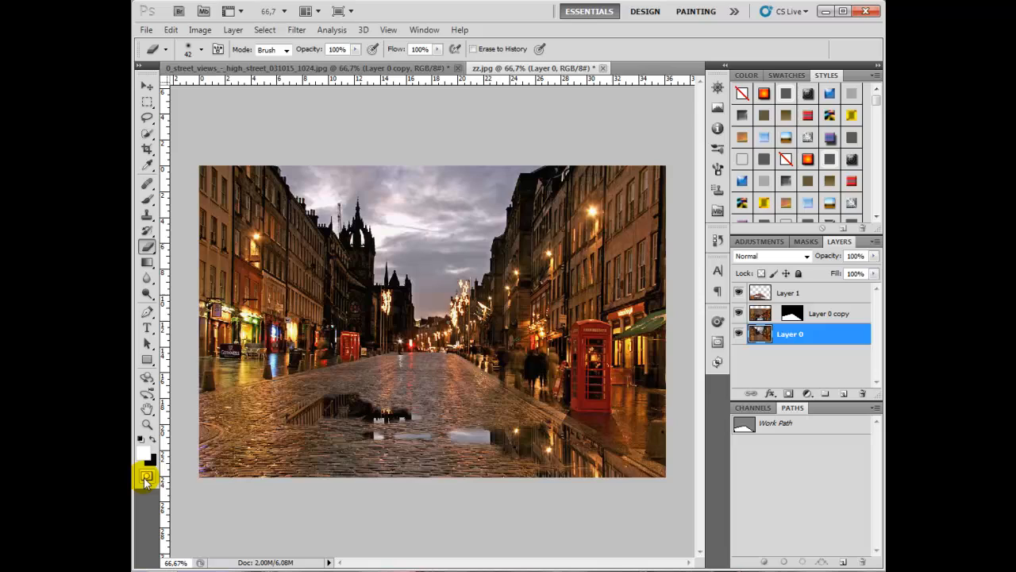
Paint a Quick Mask over the red phone box and turn it into a selection
click(147, 476)
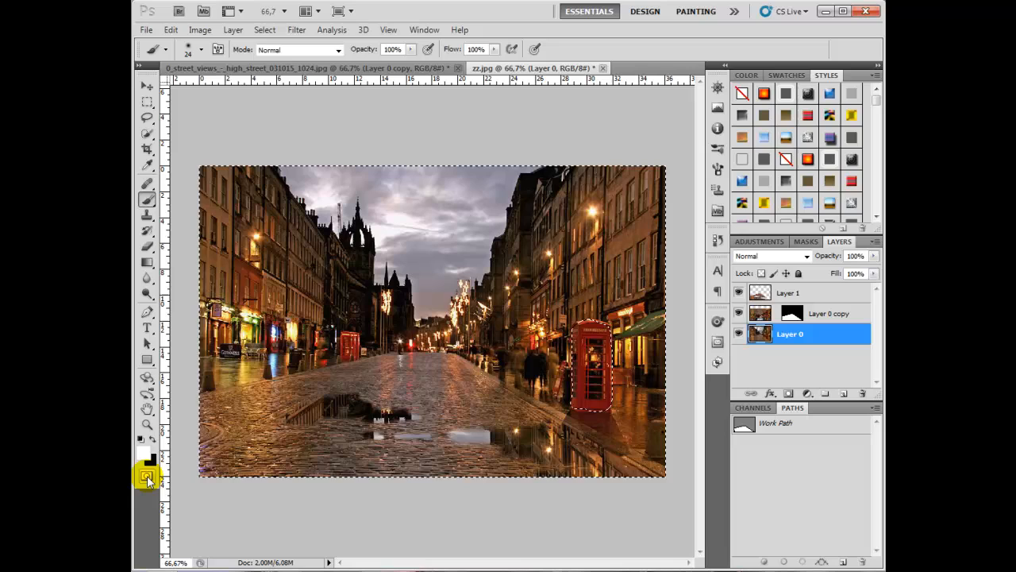
click(264, 30)
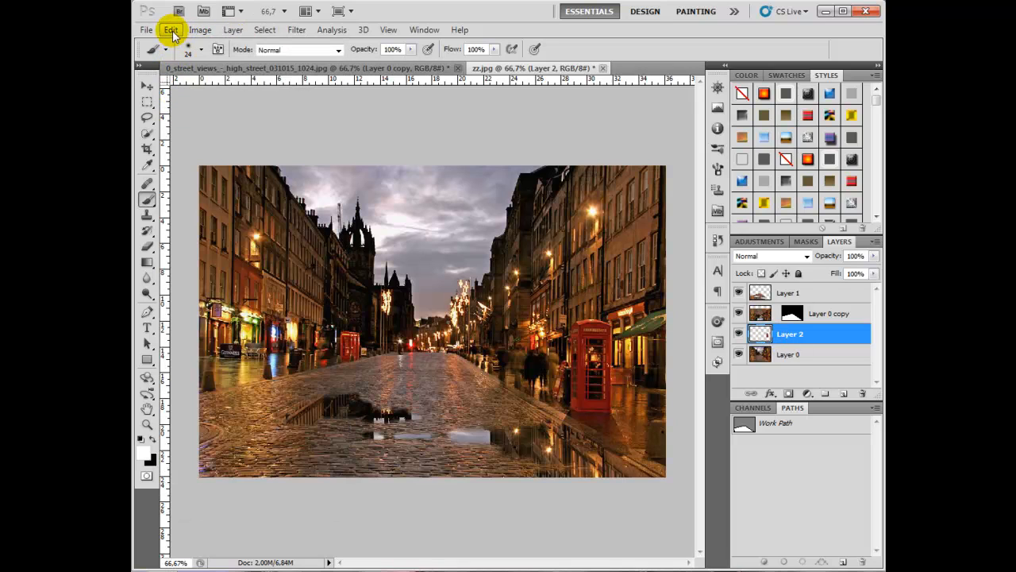
Flip the phone box copy vertically and delete it outside the street using Select > Inverse
click(170, 29)
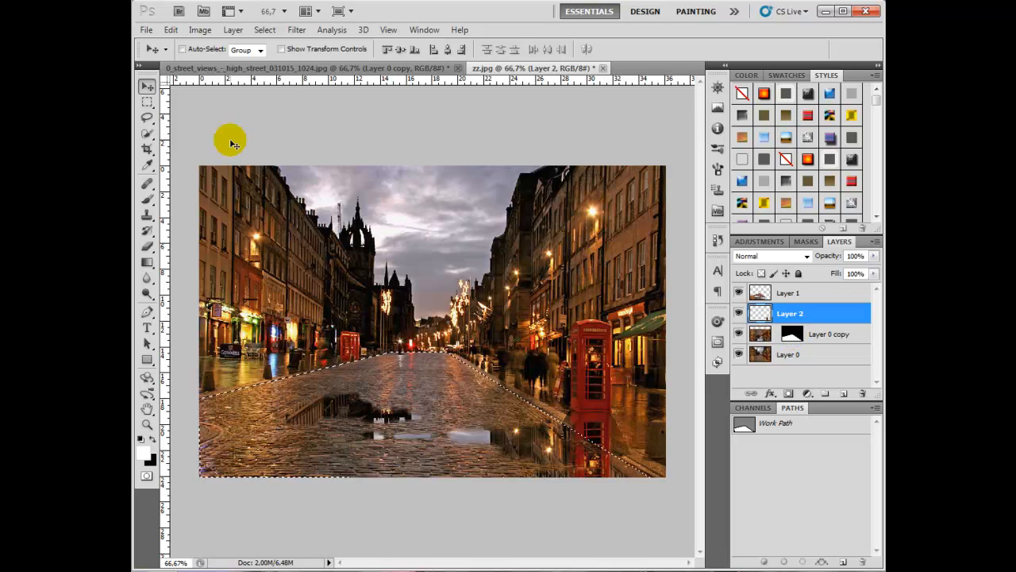
click(264, 30)
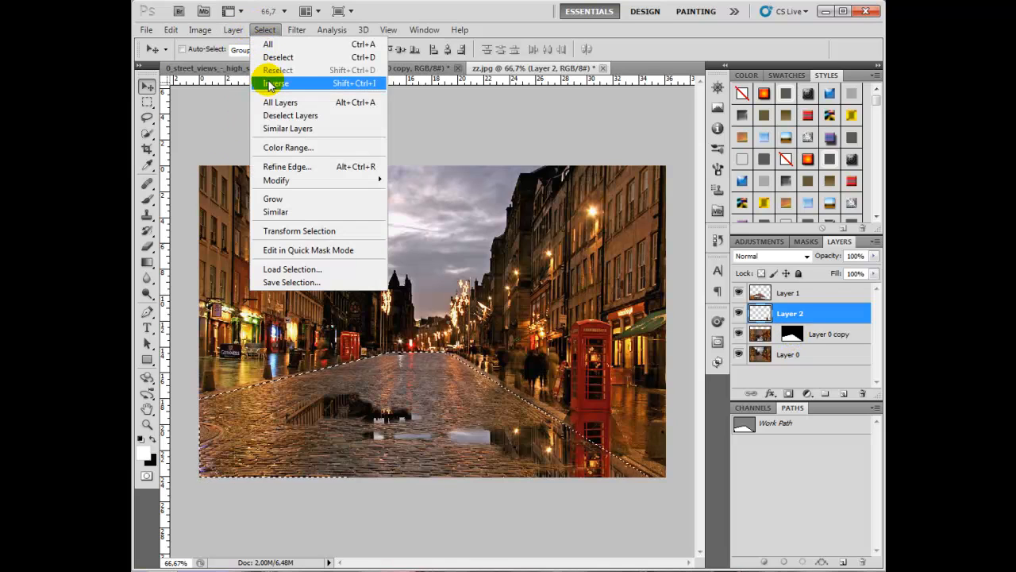
click(274, 82)
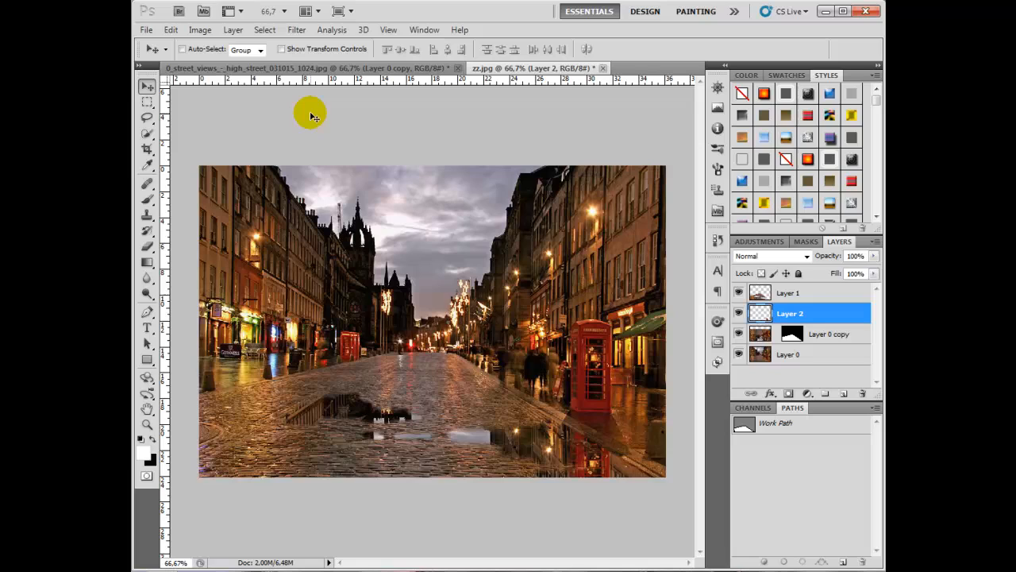
mouse_move(556, 393)
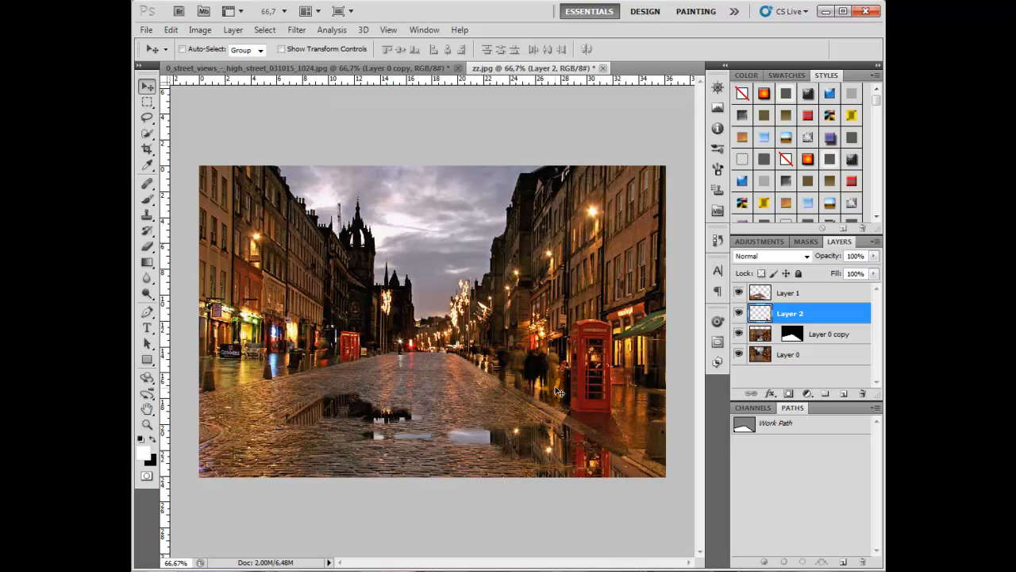
mouse_move(555, 395)
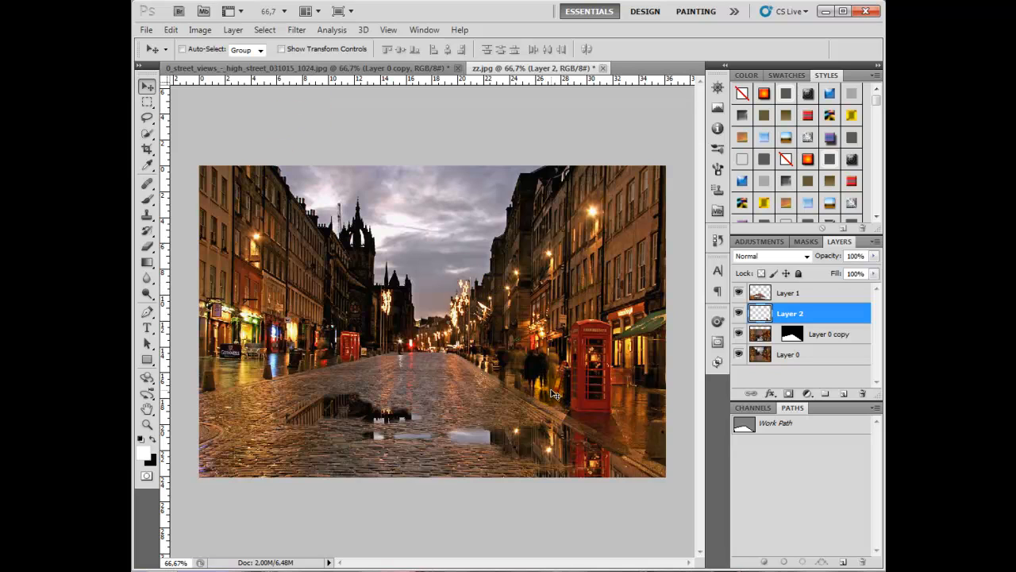
mouse_move(550, 378)
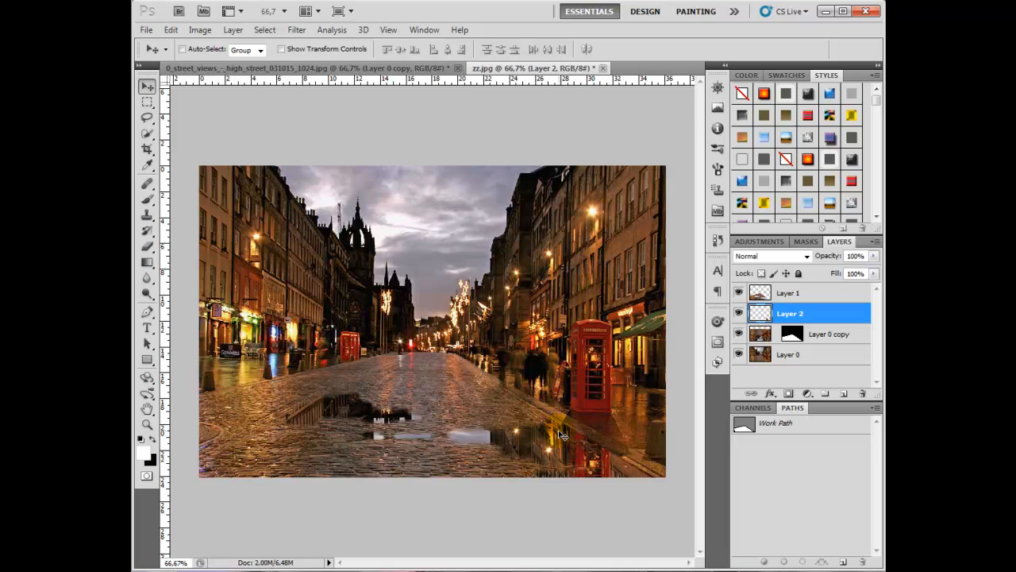
mouse_move(570, 432)
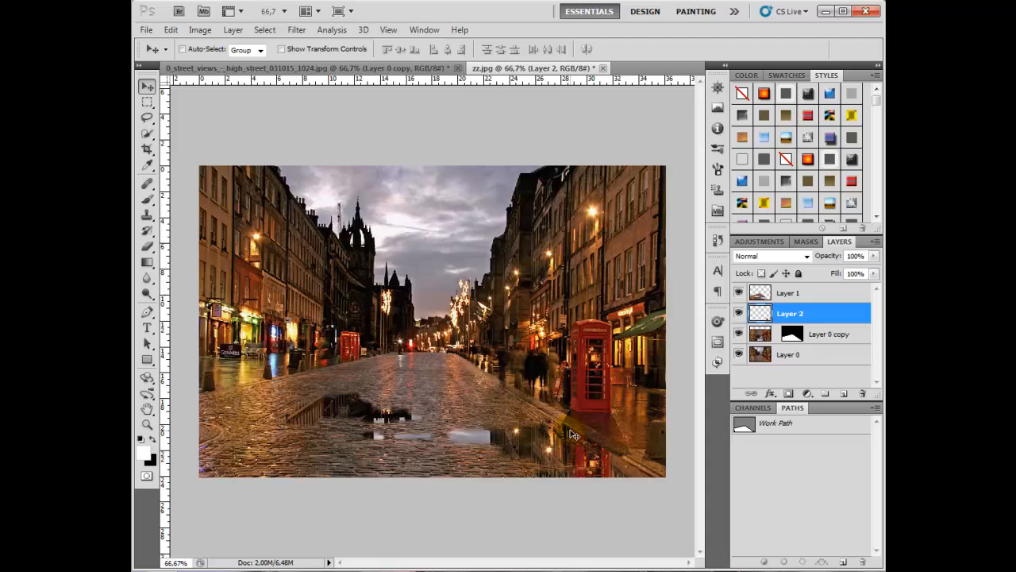